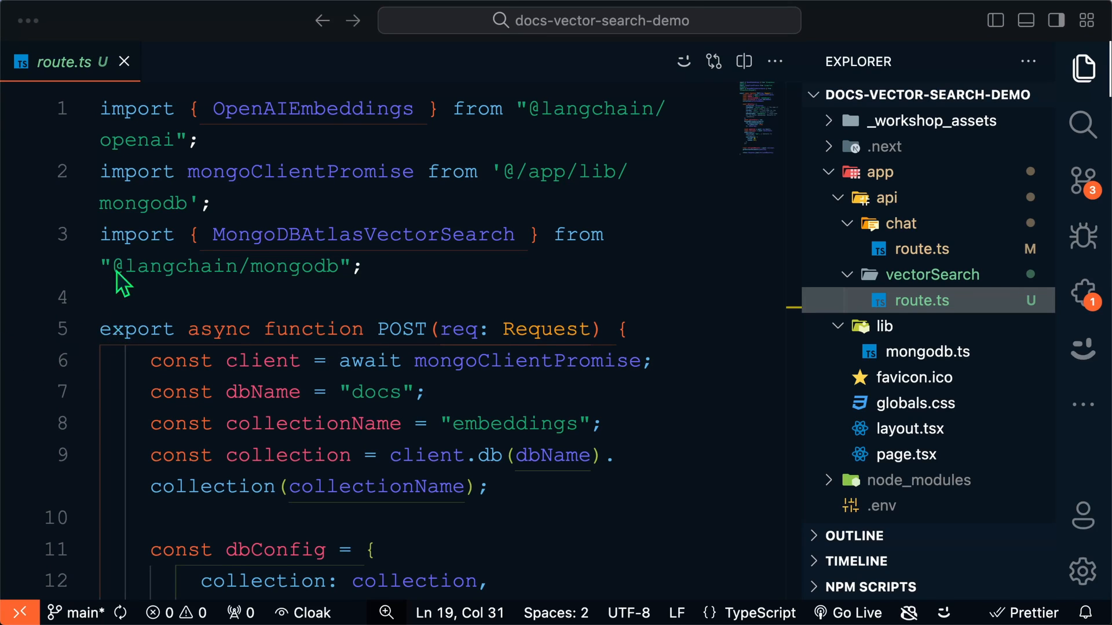
{"action": "mouse_move", "coordinate": [800, 138]}
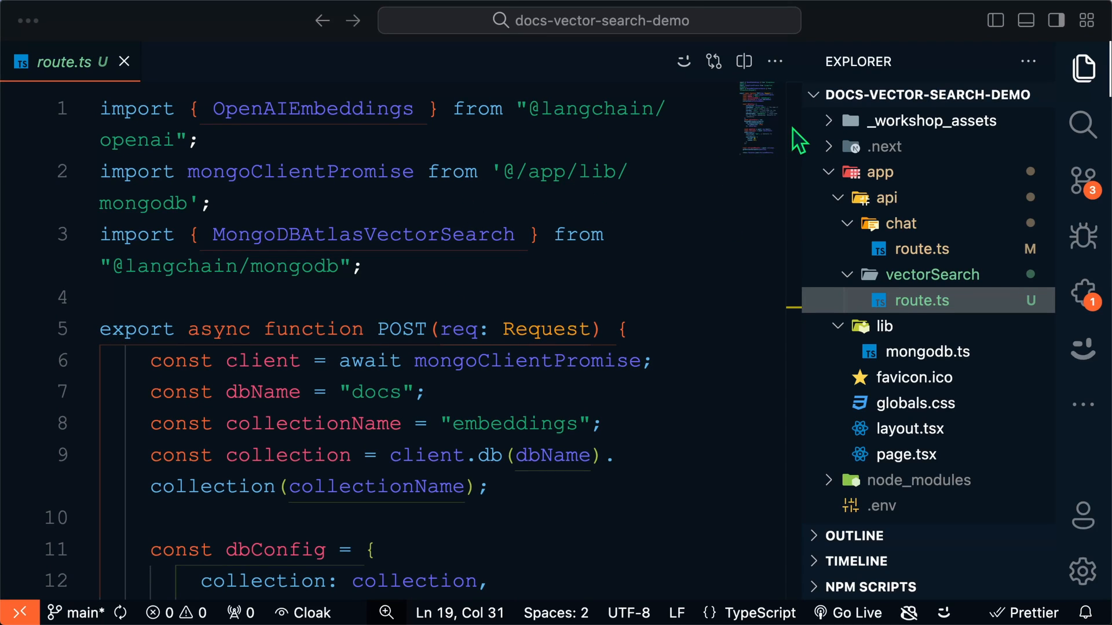
Scroll down through the open route.ts file
{"action": "scroll", "scroll_direction": "down", "scroll_amount": 3}
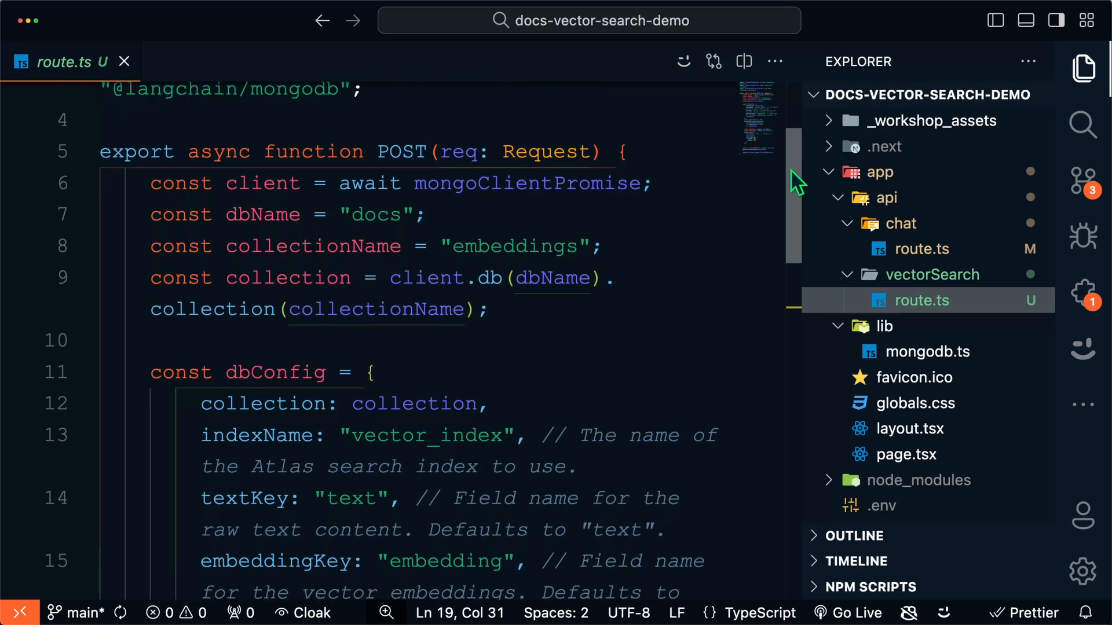
{"action": "scroll", "scroll_direction": "down", "scroll_amount": 3}
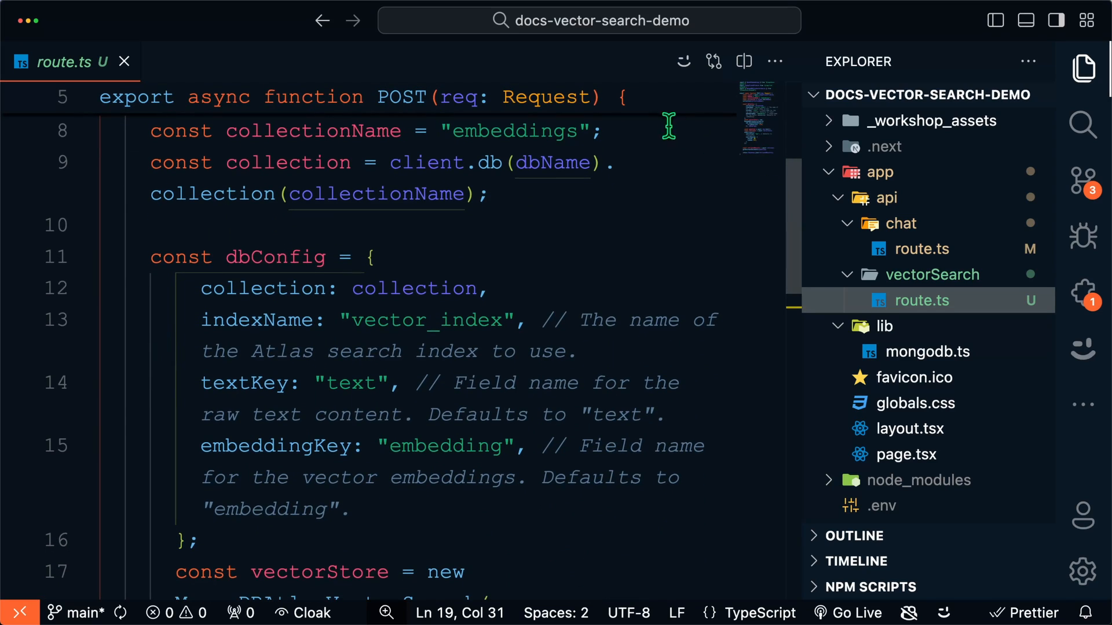
{"action": "mouse_move", "coordinate": [672, 104]}
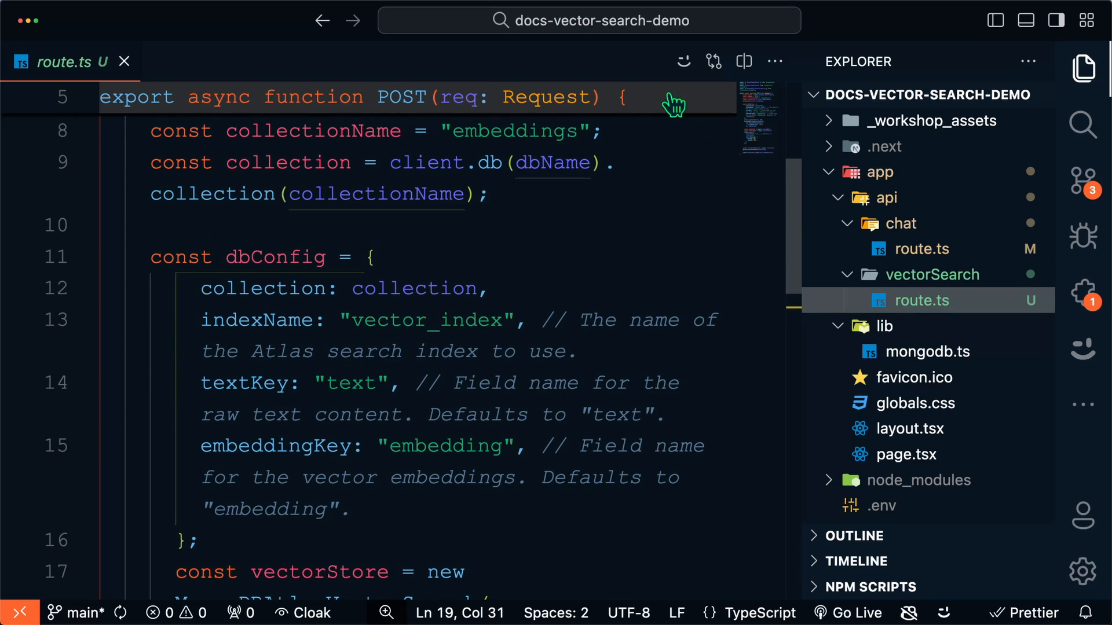
{"action": "scroll", "scroll_direction": "down", "scroll_amount": 3}
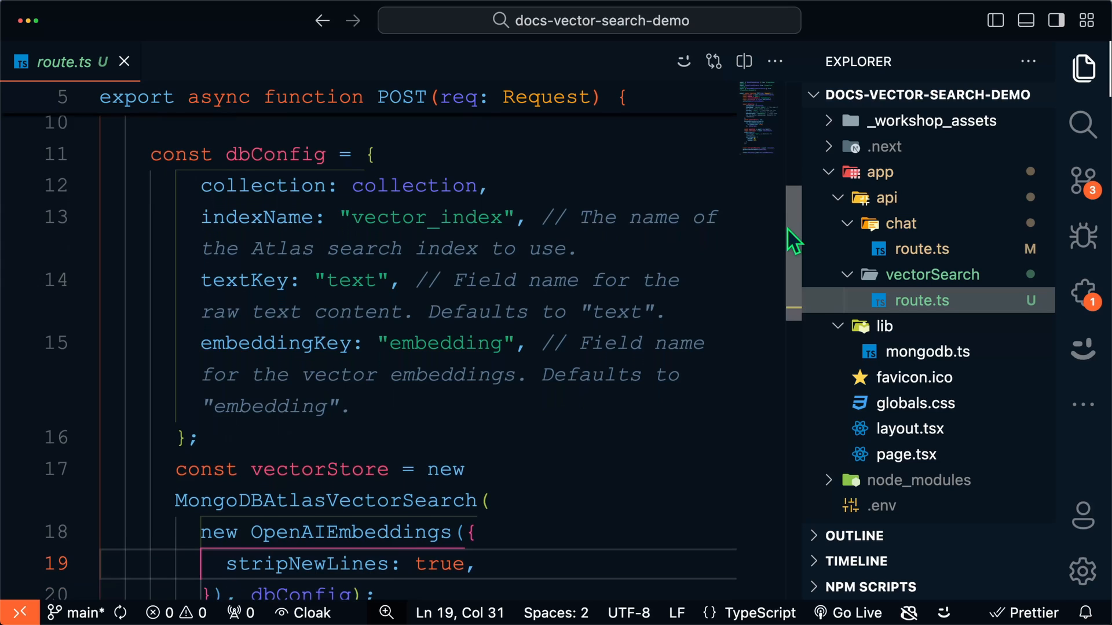
{"action": "scroll", "scroll_direction": "down", "scroll_amount": 3}
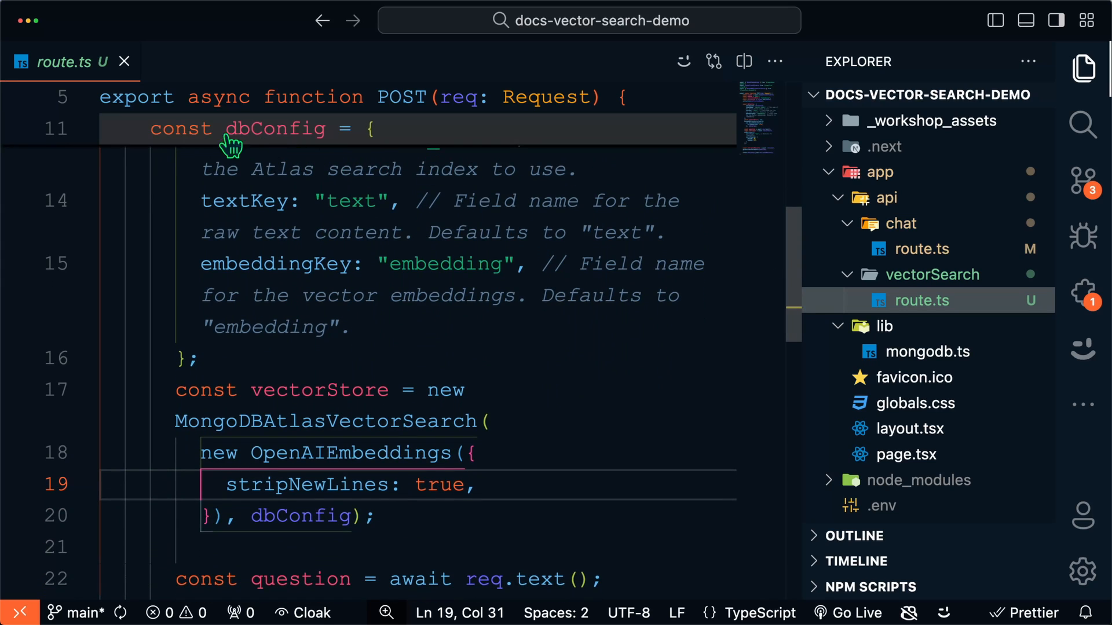
{"action": "mouse_move", "coordinate": [791, 242]}
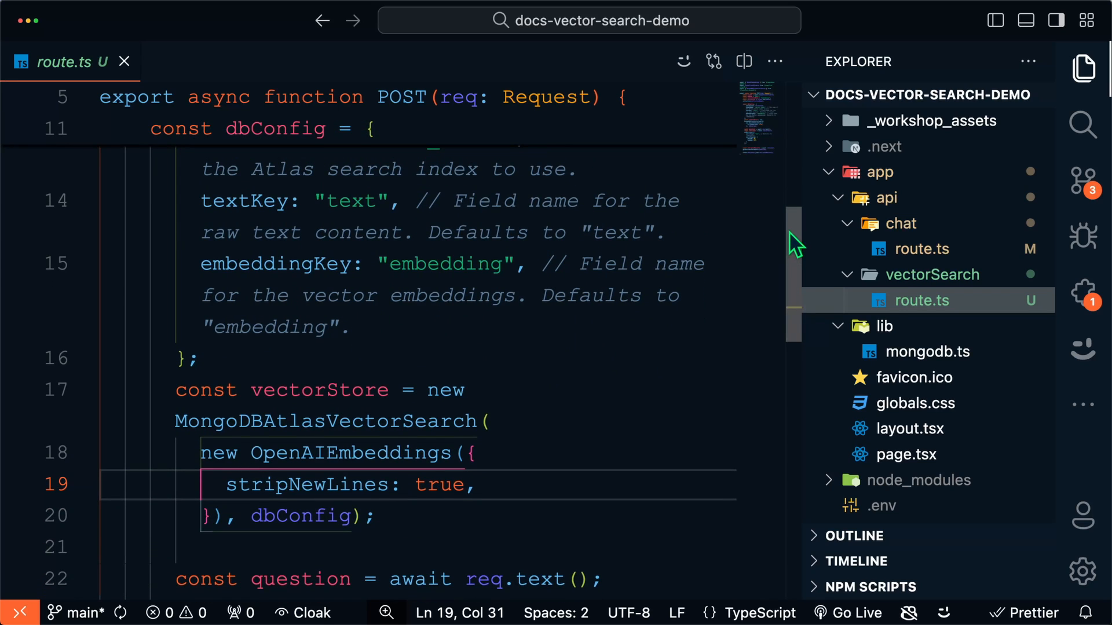
{"action": "scroll", "scroll_direction": "down", "scroll_amount": 3}
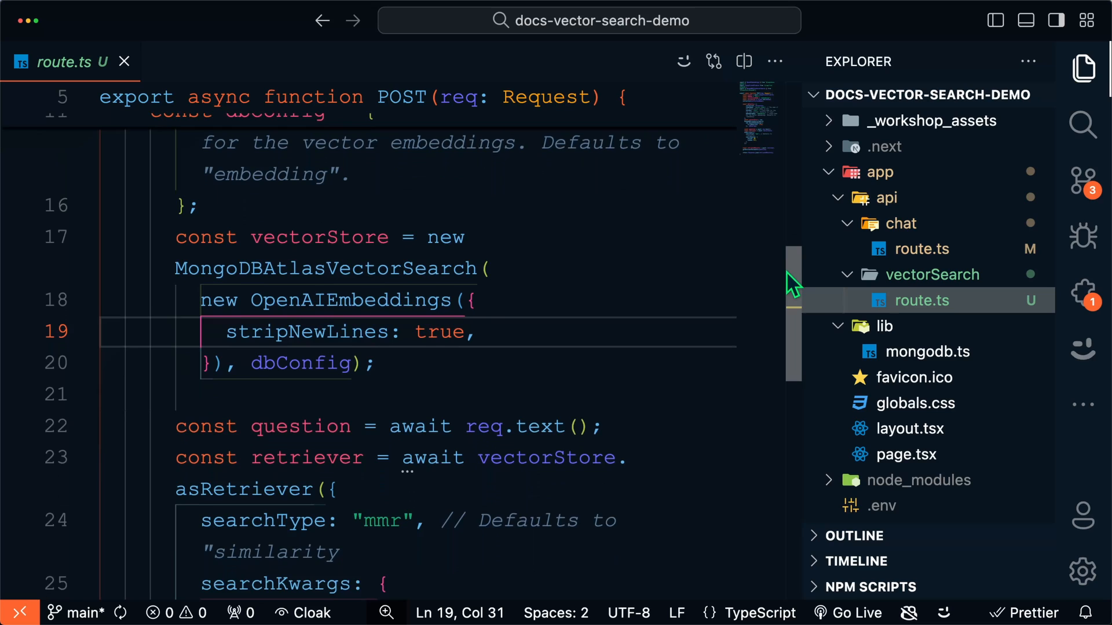
{"action": "scroll", "scroll_direction": "down", "scroll_amount": 3}
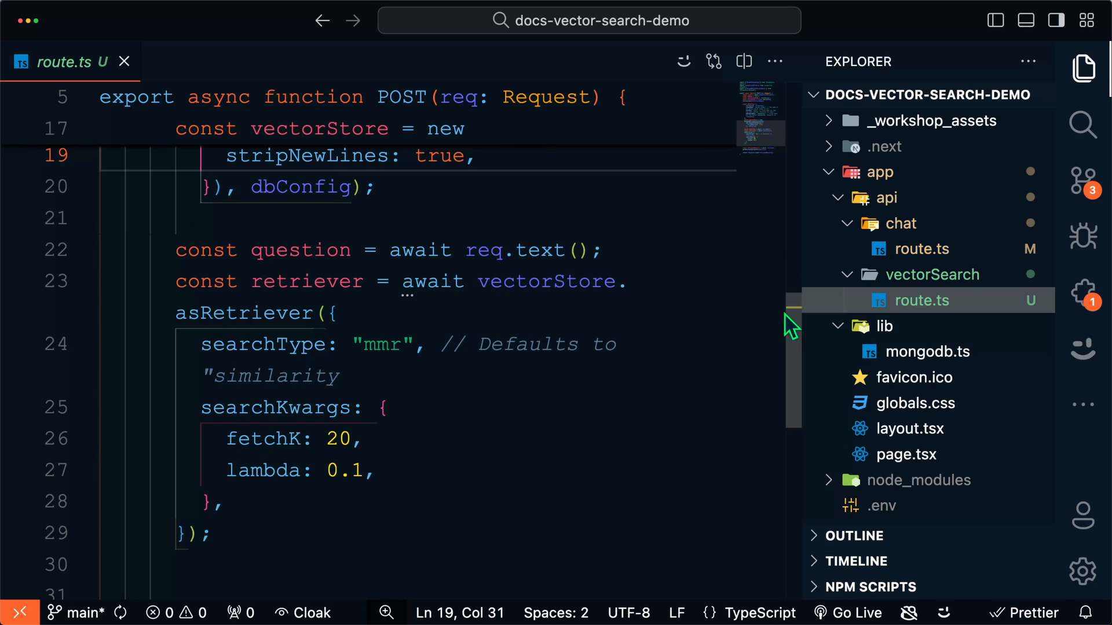
{"action": "mouse_move", "coordinate": [721, 304]}
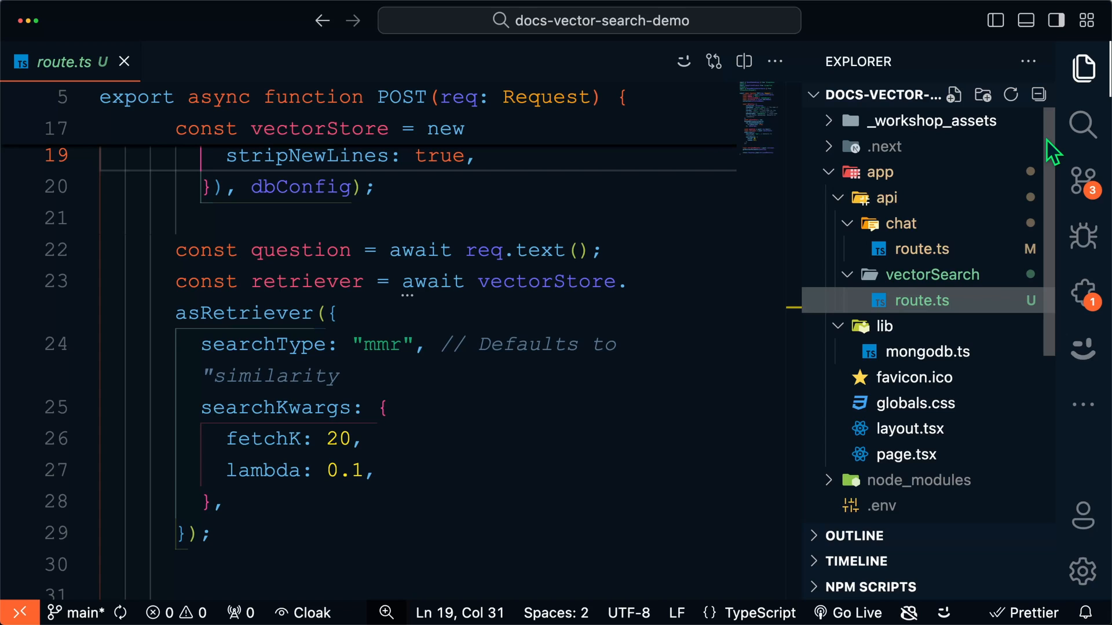
Close route.ts and scroll the Explorer until the app and api headers stick
{"action": "left_click", "coordinate": [125, 61]}
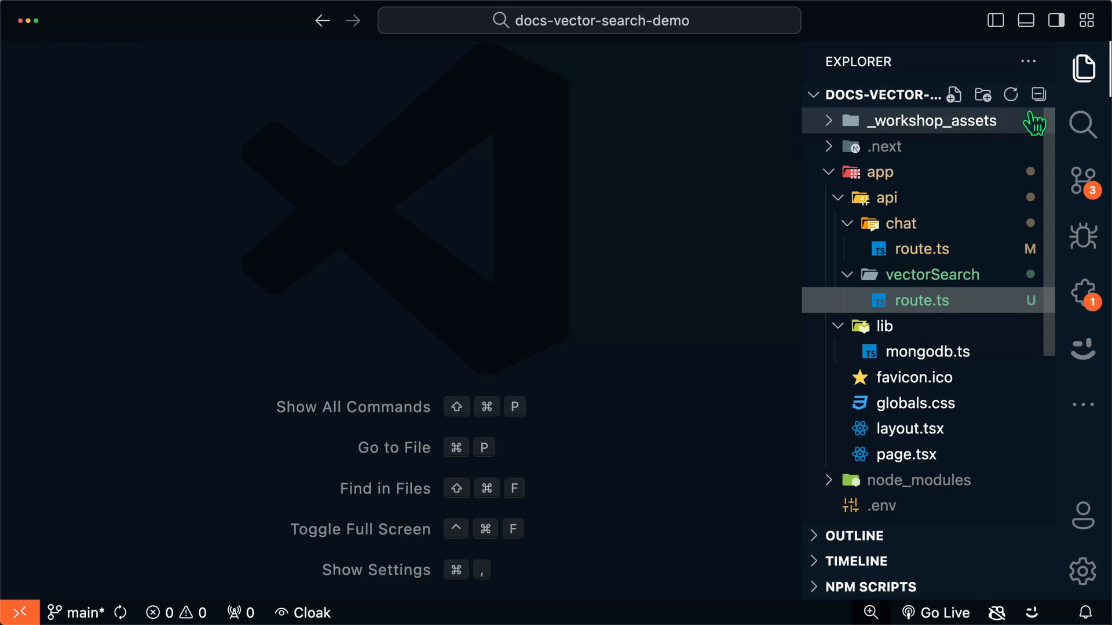
{"action": "scroll", "scroll_direction": "down", "scroll_amount": 3}
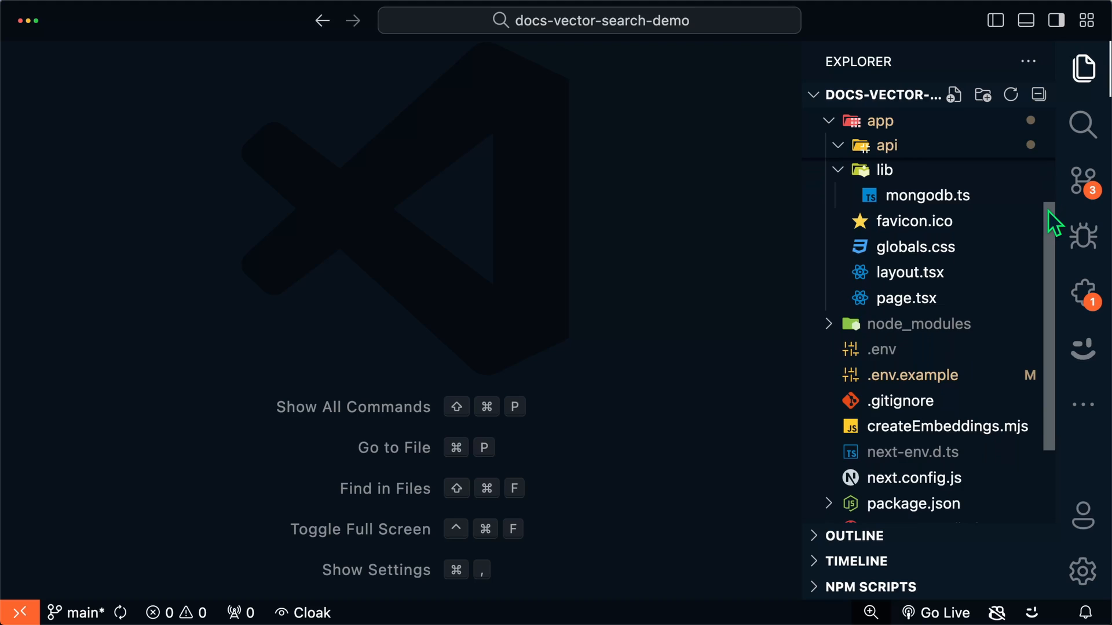
{"action": "scroll", "scroll_direction": "down", "scroll_amount": 3}
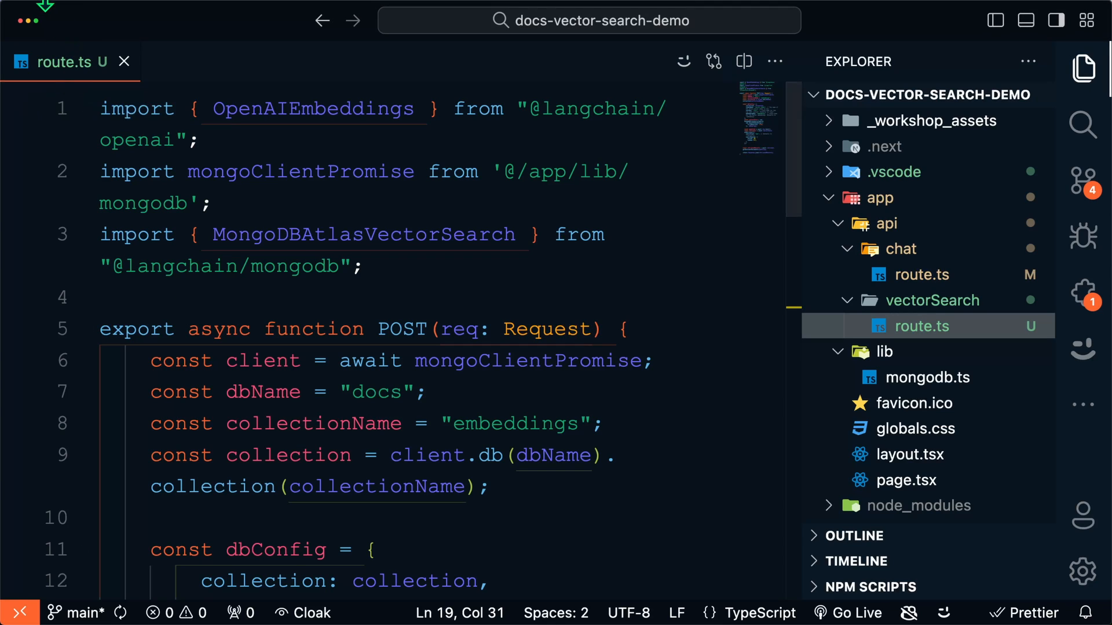
Copy route.ts's GitHub permalink via File > Share > Copy GitHub Permalink
{"action": "left_click", "coordinate": [85, 15]}
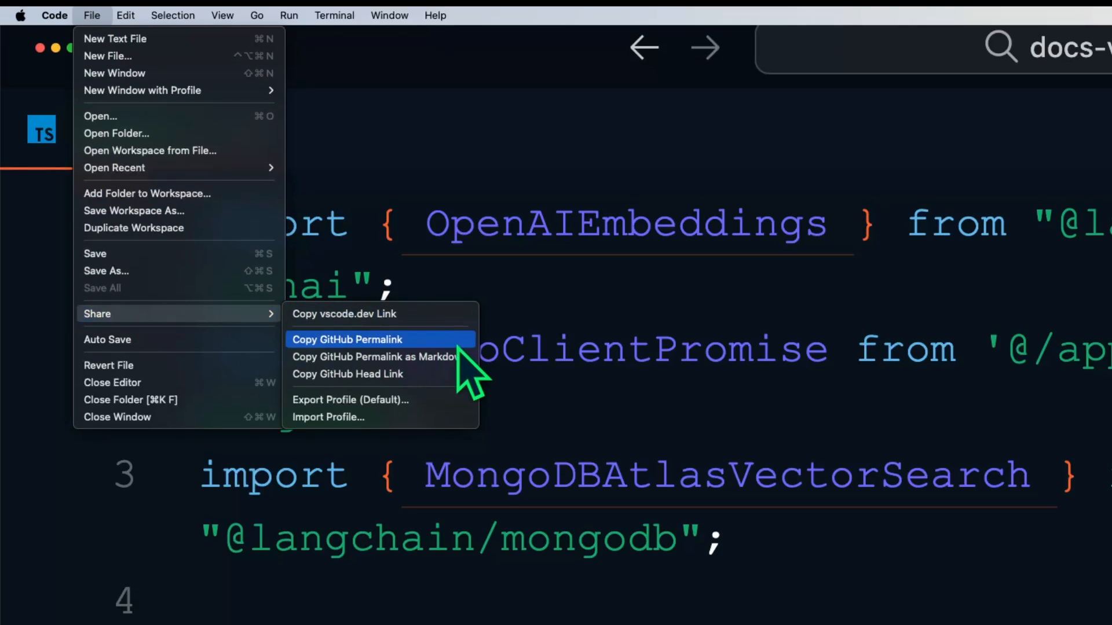
{"action": "left_click", "coordinate": [347, 339]}
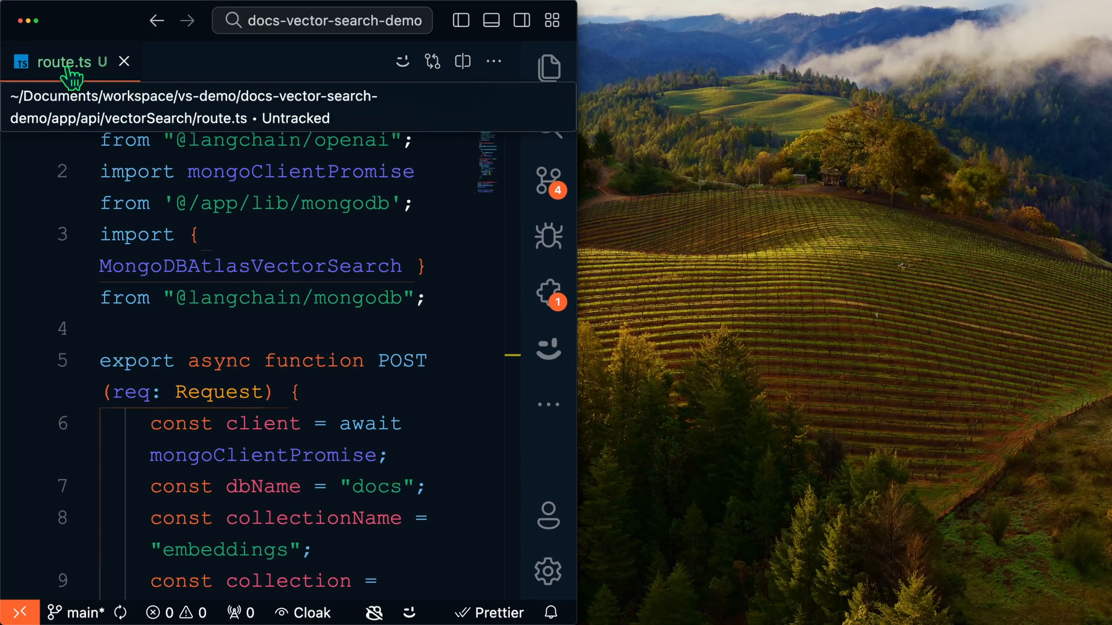
Bring up the context menu on the route.ts editor tab
{"action": "right_click", "coordinate": [66, 61]}
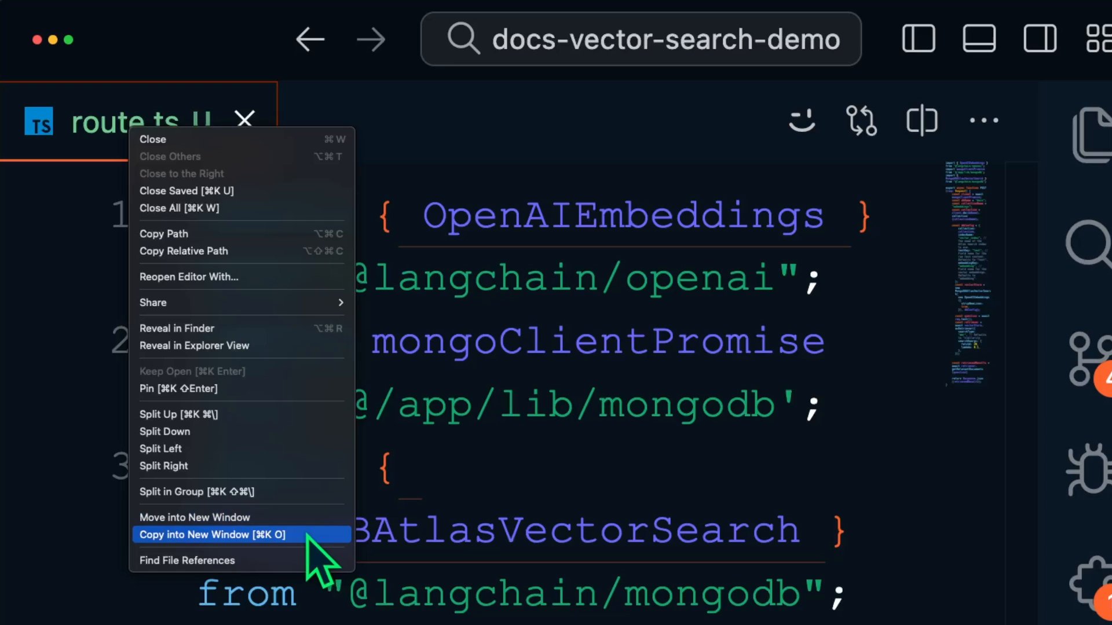
Copy route.ts into a new window and type ''; on line 5
{"action": "left_click", "coordinate": [213, 534]}
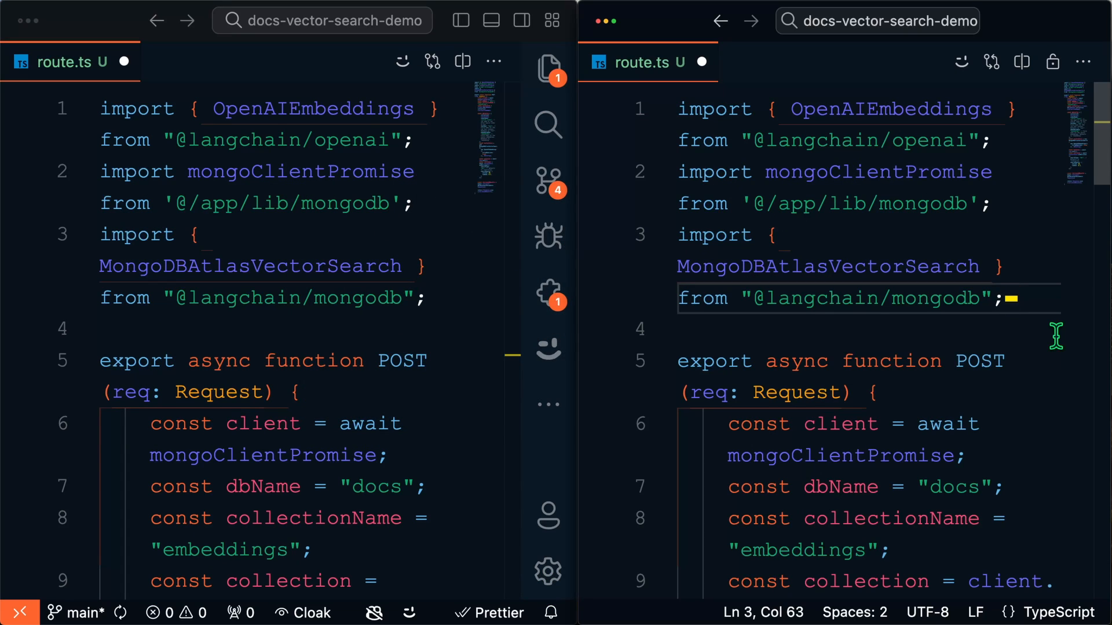
{"action": "type", "text": "''"}
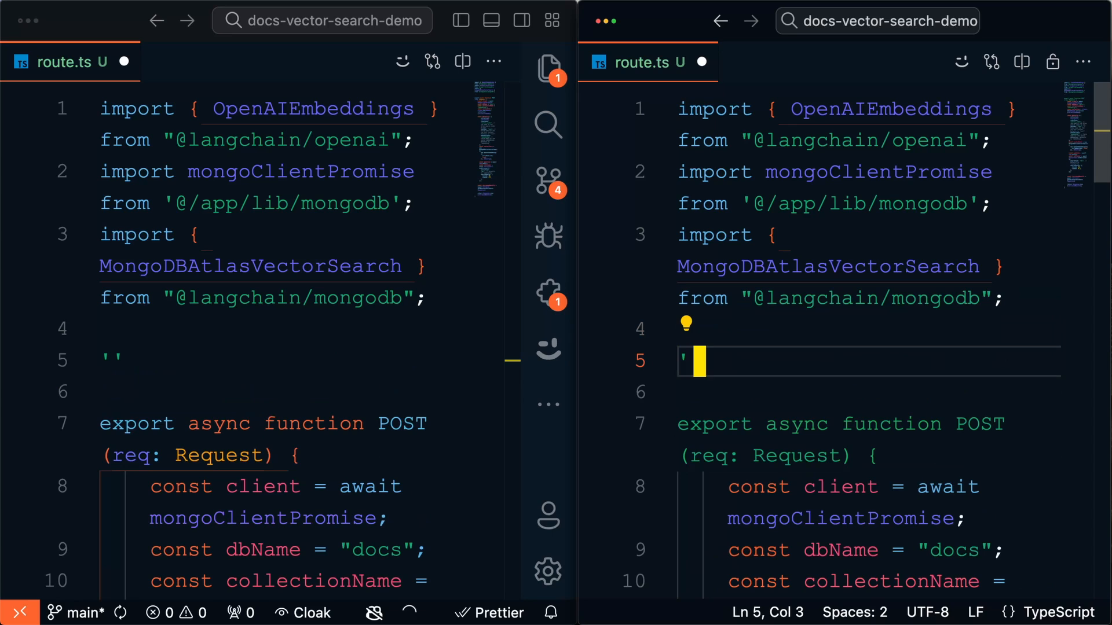
{"action": "type", "text": ";"}
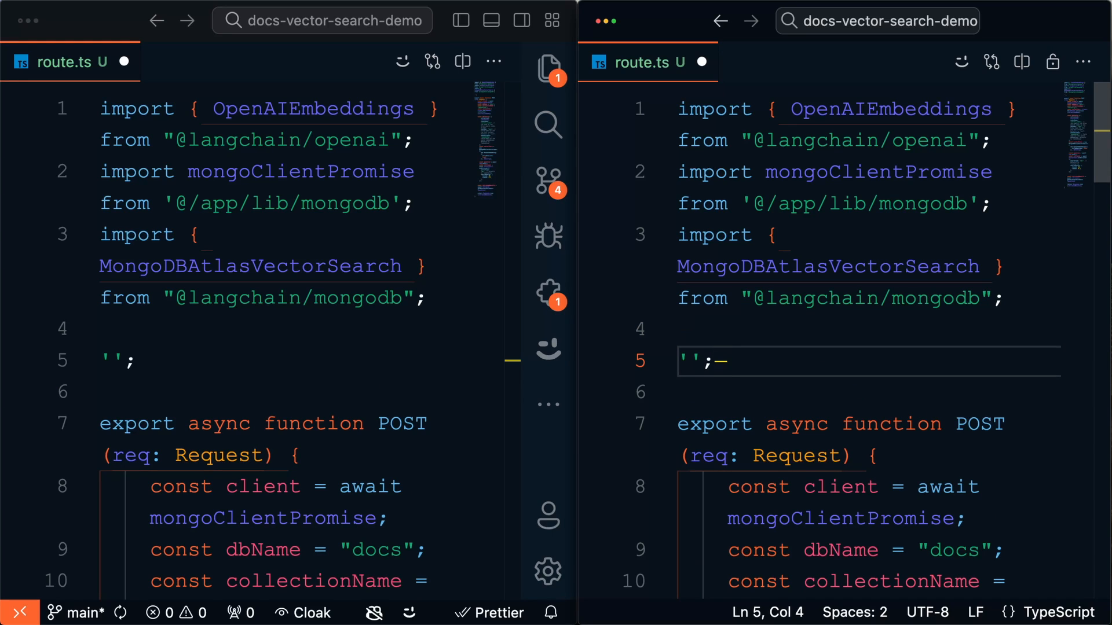